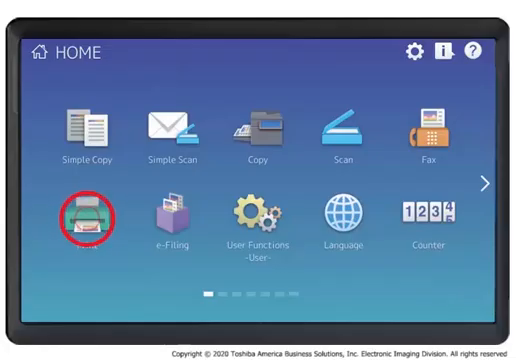
Choose the PDF invoice from the USB drive and bring up its print settings
left_click(76, 214)
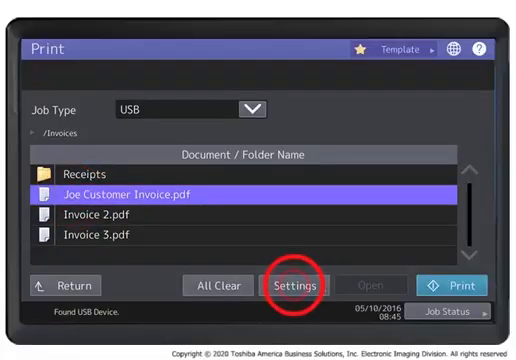
left_click(290, 284)
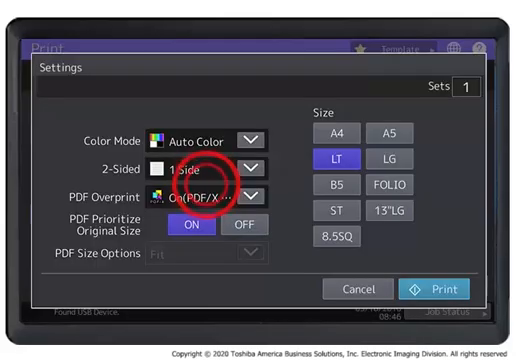